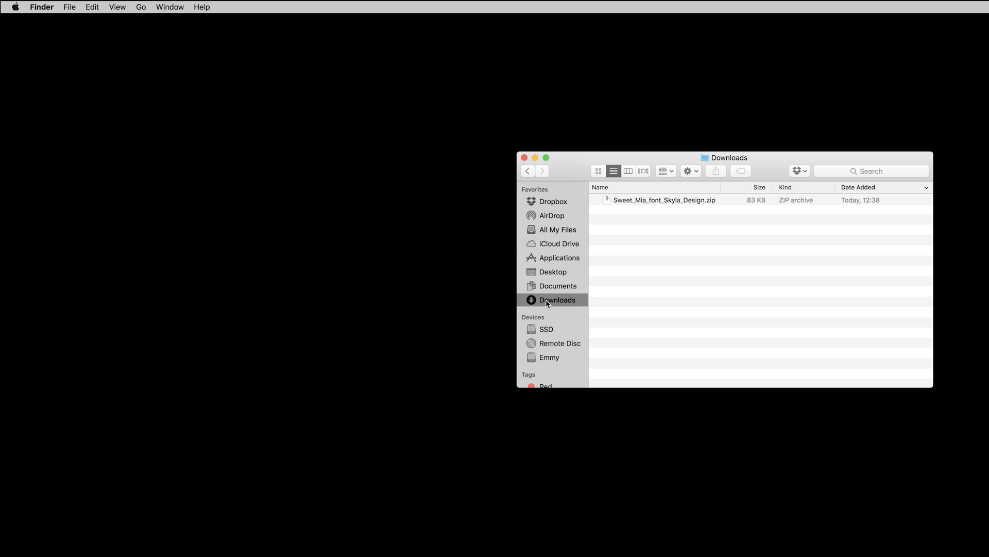
mouse_move(638, 231)
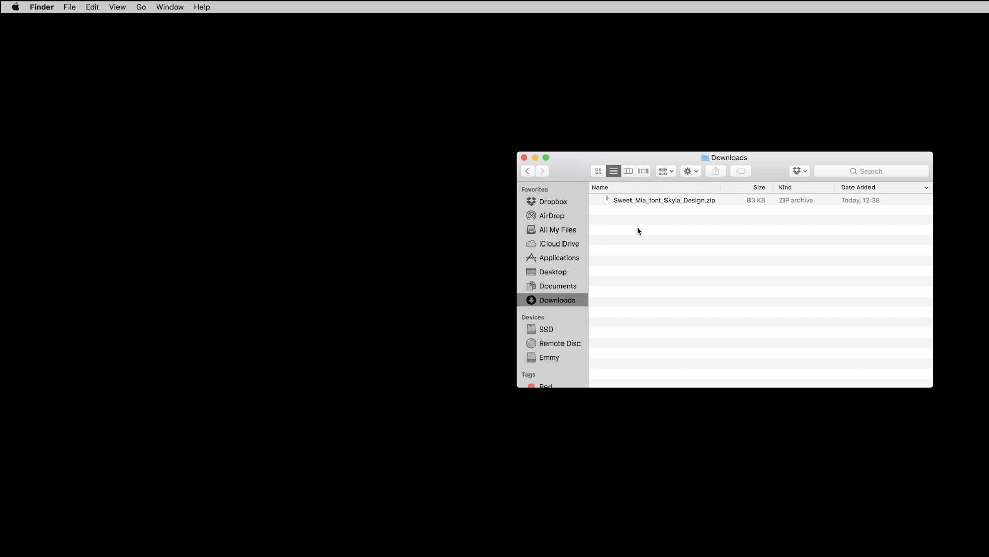
mouse_move(645, 201)
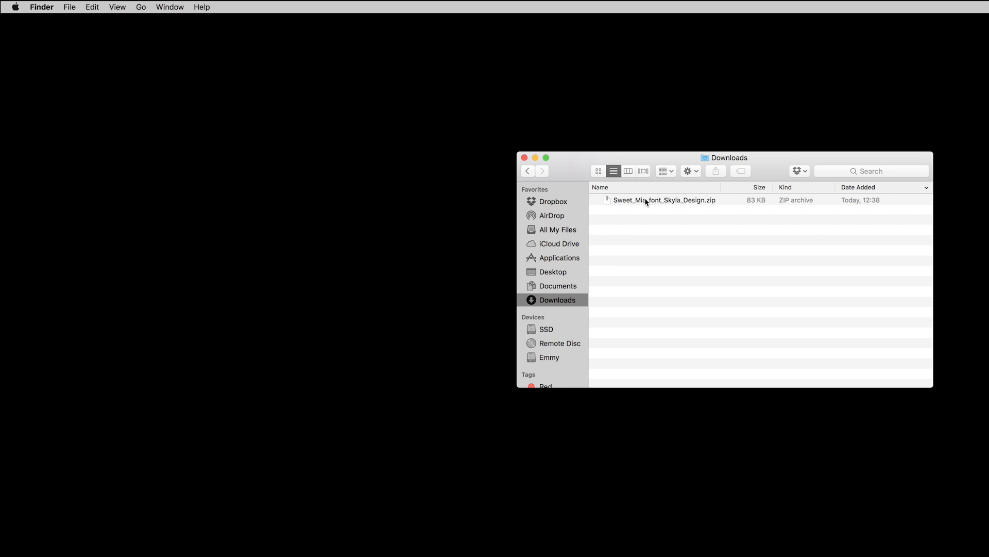
Step: Extract the Sweet Mia archive in Downloads and install Sweet_Mia.ttf from the font preview
double_click(664, 199)
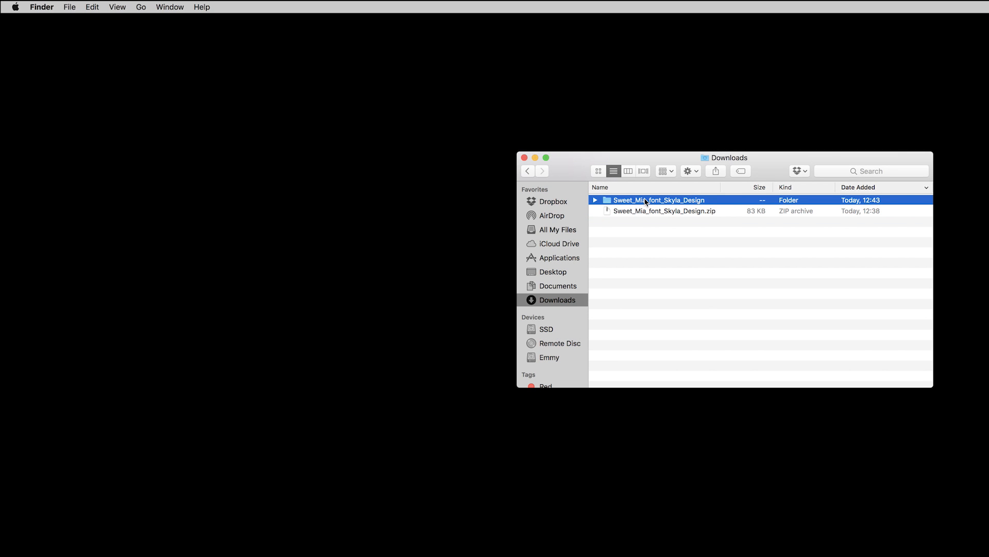
double_click(659, 198)
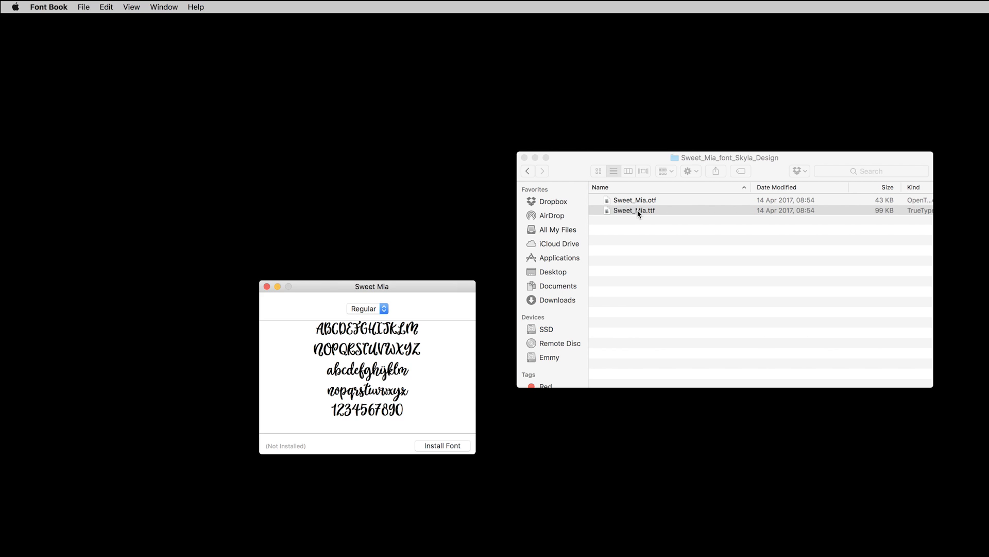
left_click(442, 445)
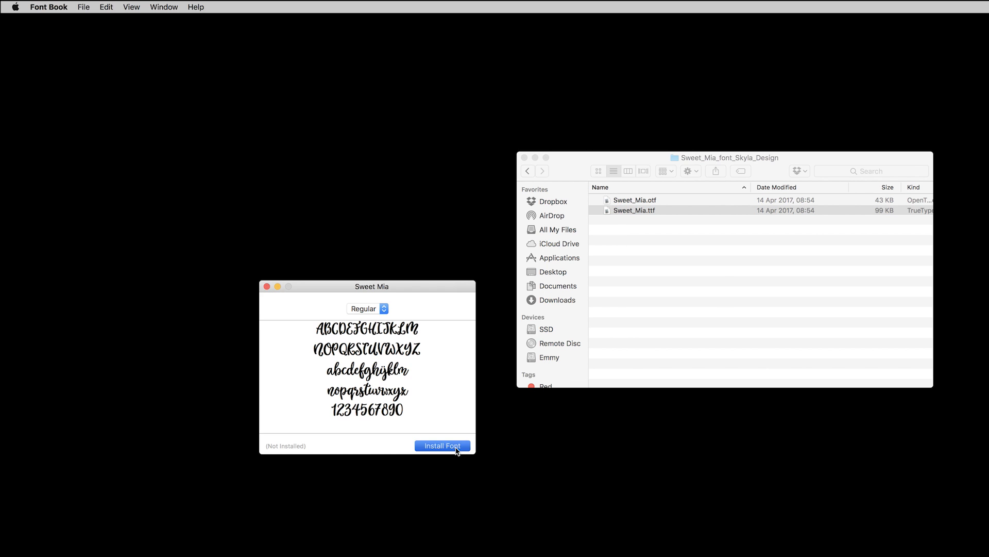
left_click(442, 446)
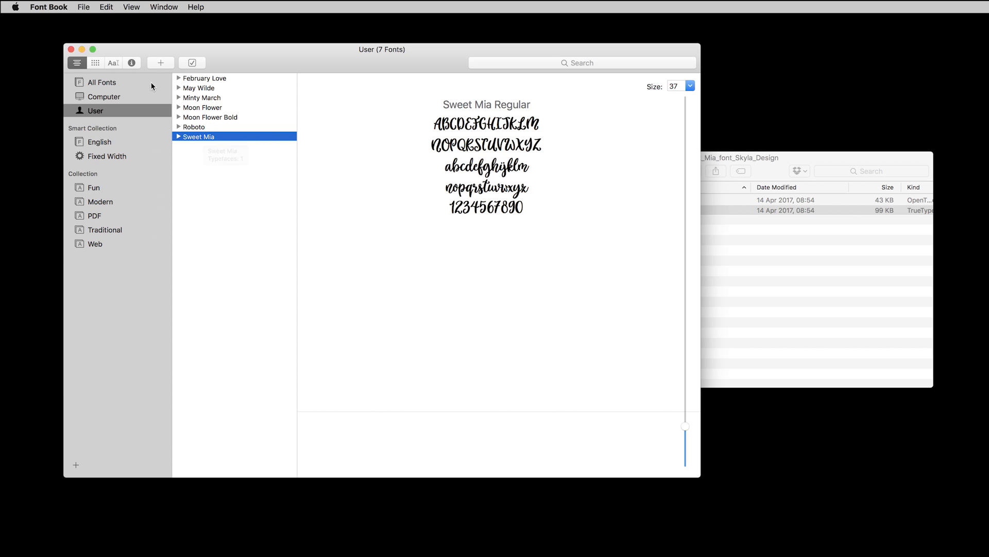
Step: Show Sweet Mia under User fonts as a character grid and review its glyphs and alternates
left_click(96, 63)
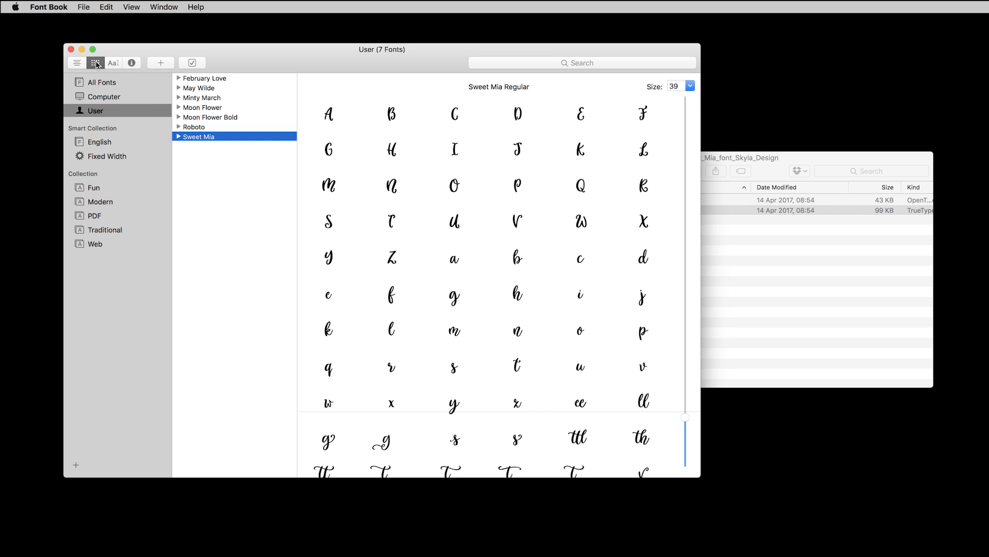
left_click(131, 7)
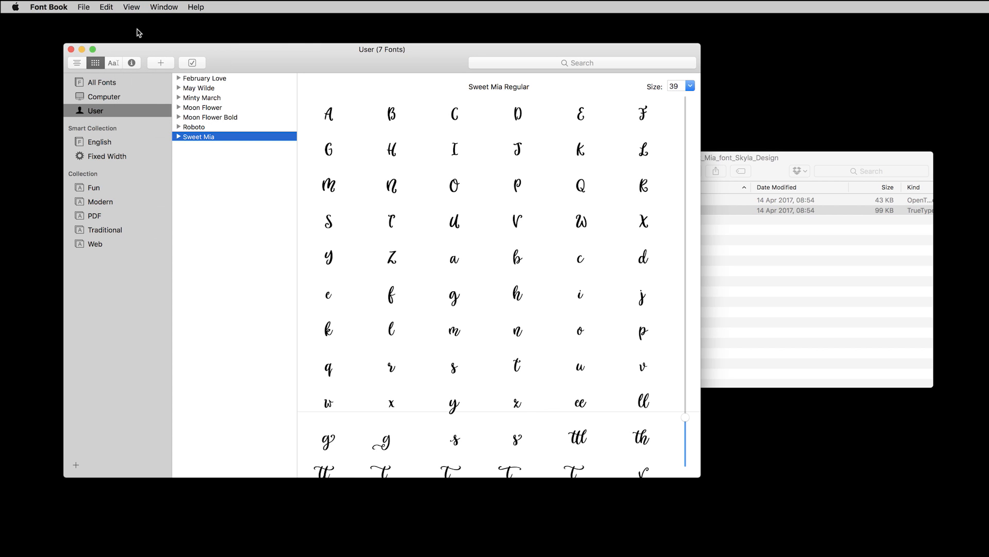
mouse_move(351, 267)
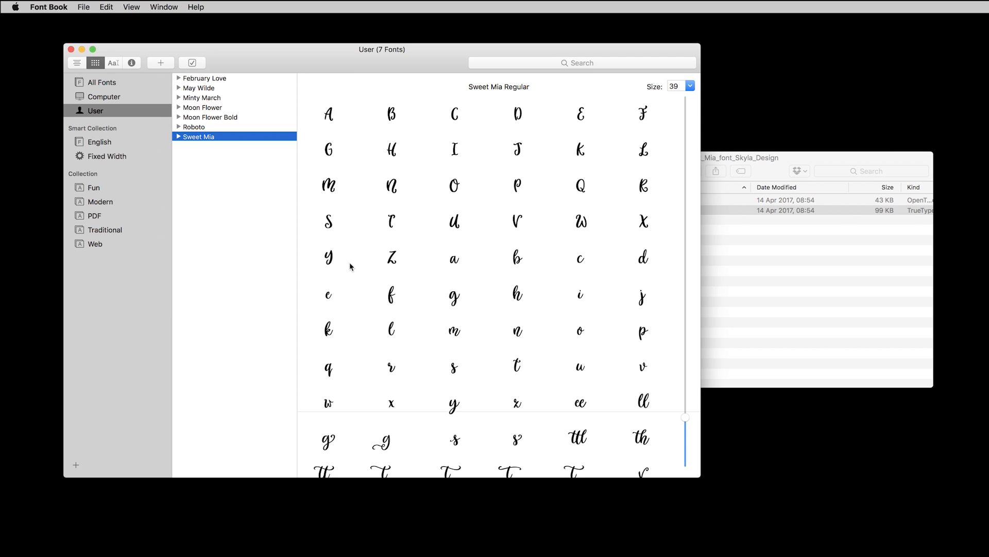
scroll("down", 3)
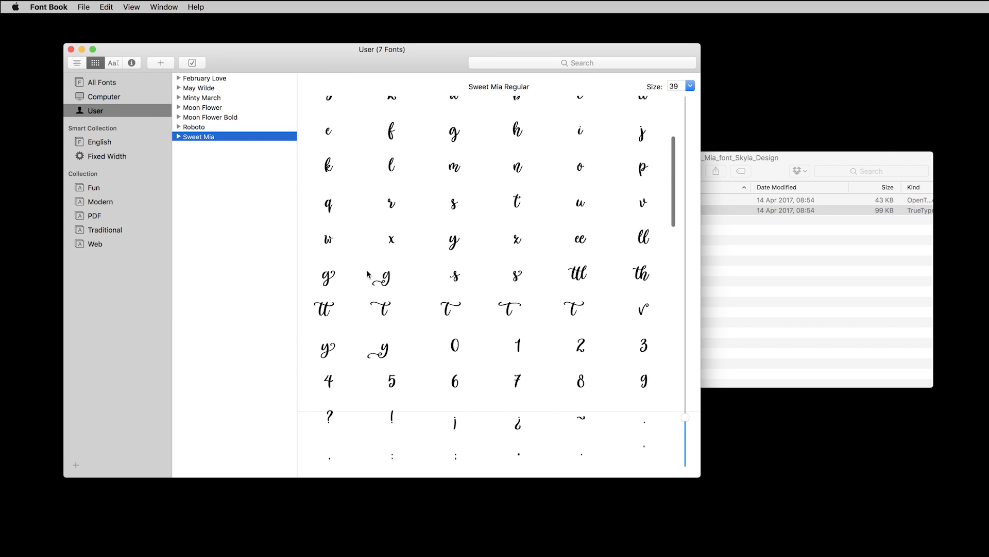
scroll("down", 3)
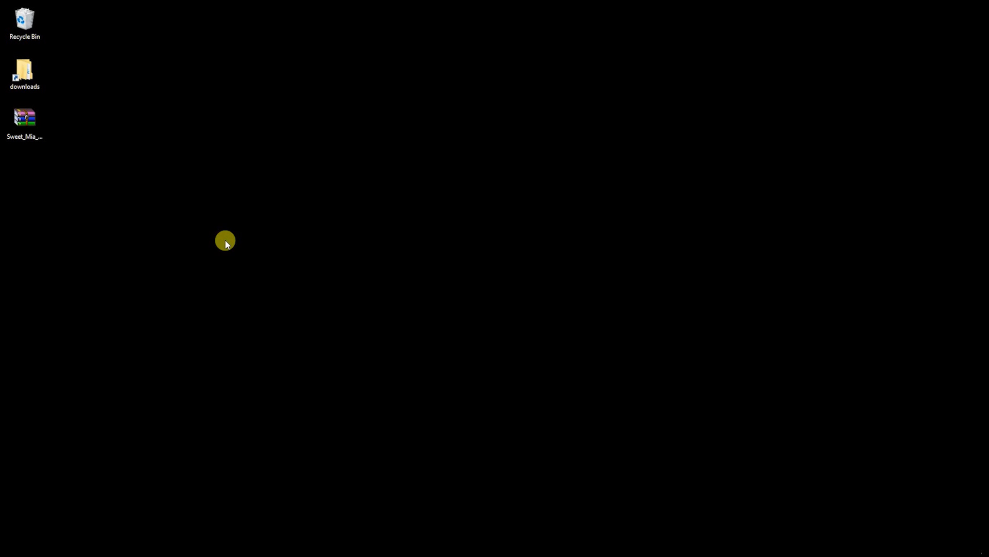
Step: Locate the Sweet_Mia zip on the Windows desktop and open it in WinRAR
left_click(24, 72)
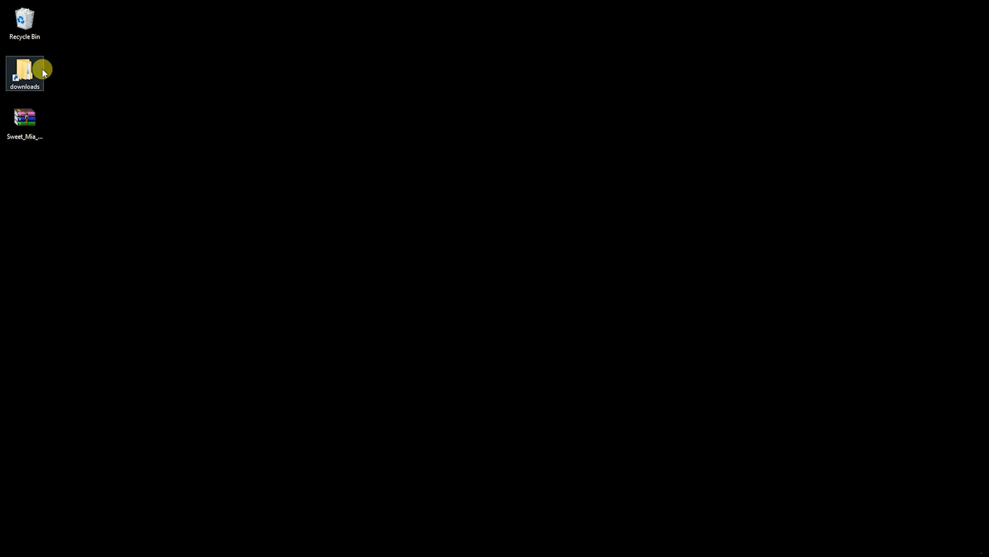
left_click(25, 72)
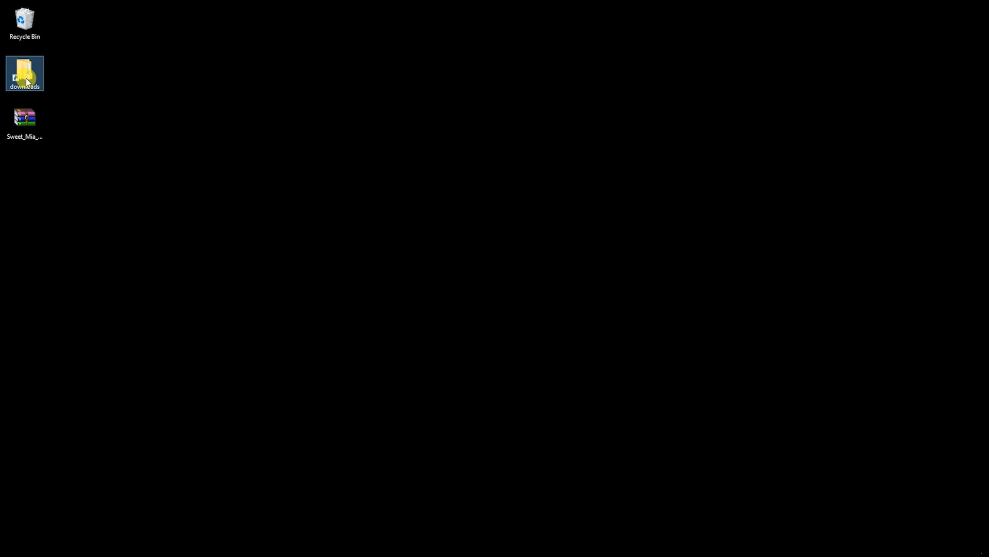
left_click(25, 120)
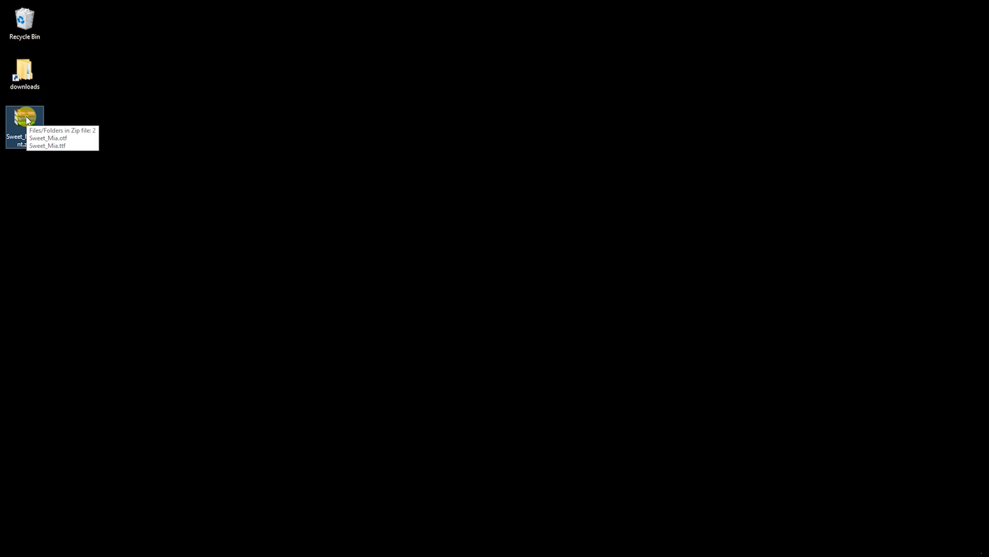
double_click(24, 125)
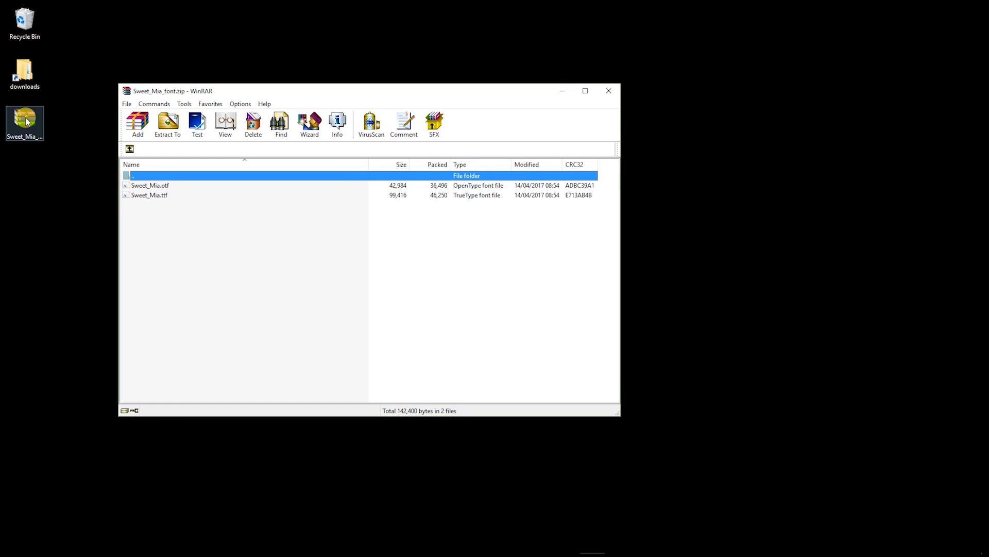
Step: Preview Sweet_Mia.otf from the archive and install Sweet Mia Regular on Windows
left_click(149, 194)
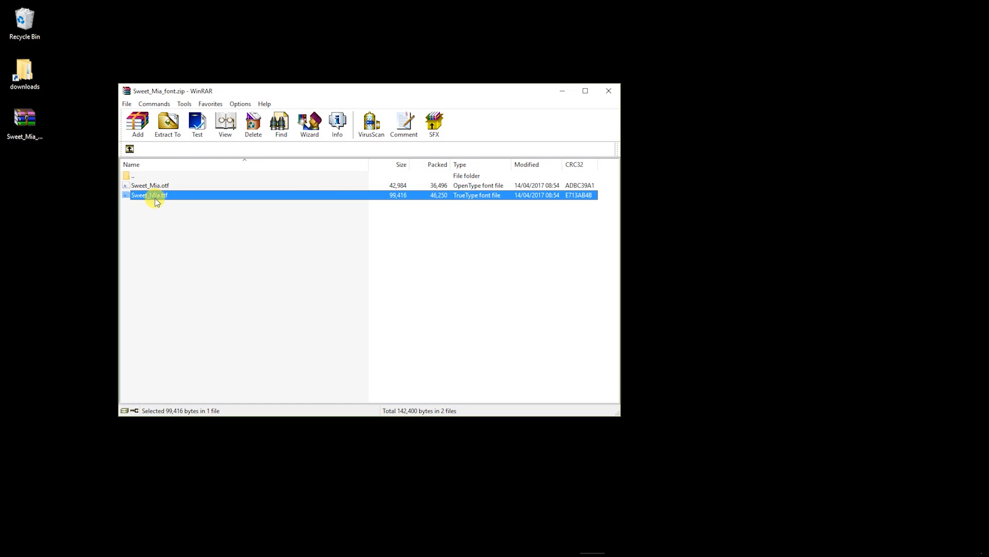
left_click(150, 184)
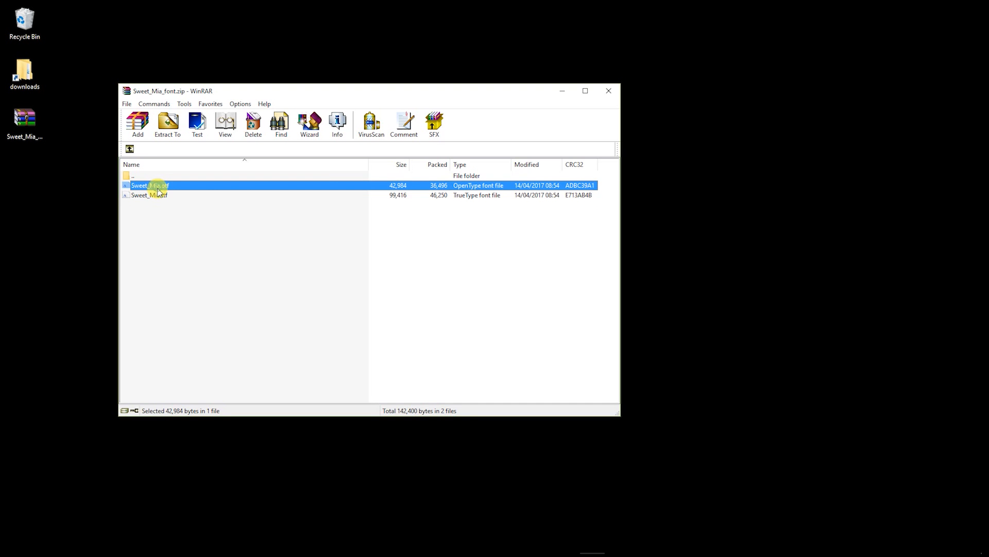
double_click(150, 185)
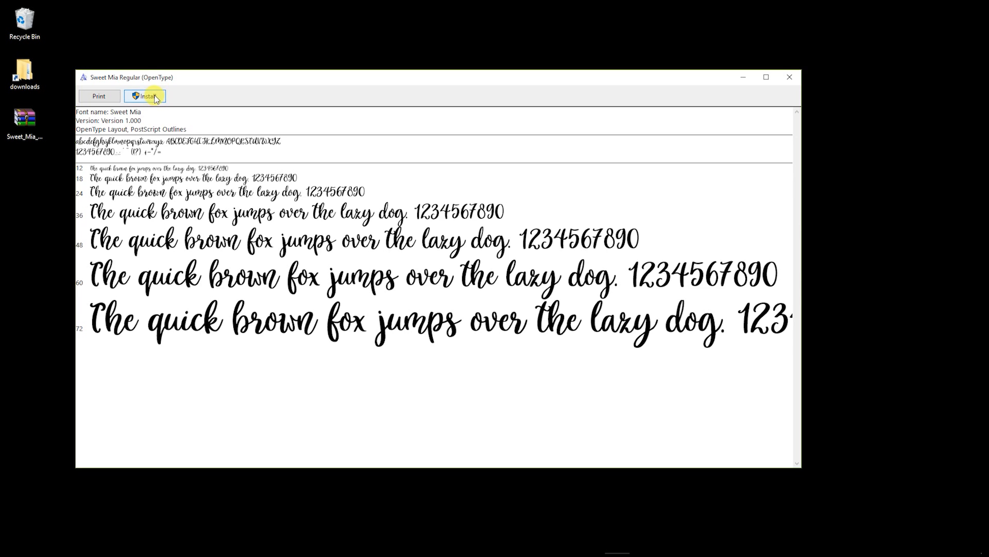
left_click(145, 95)
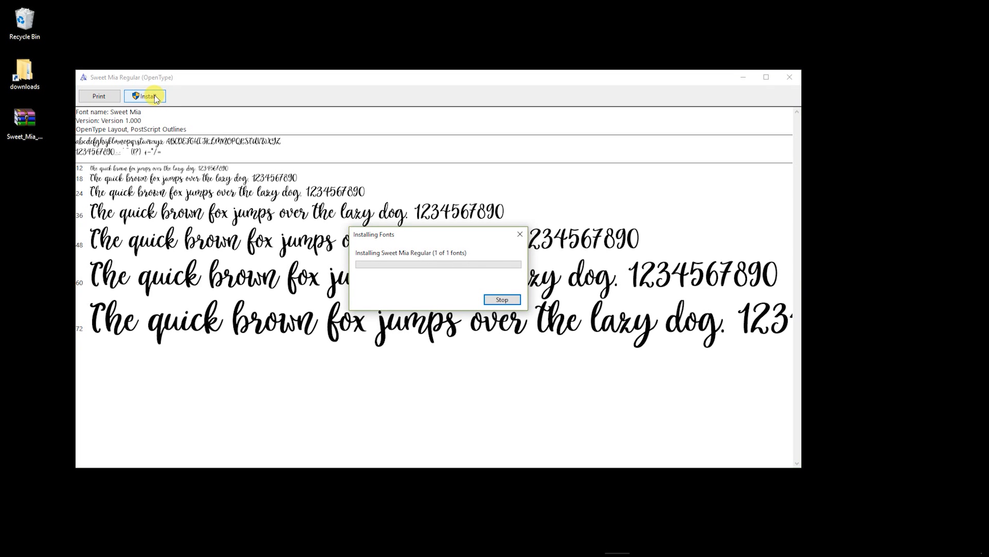